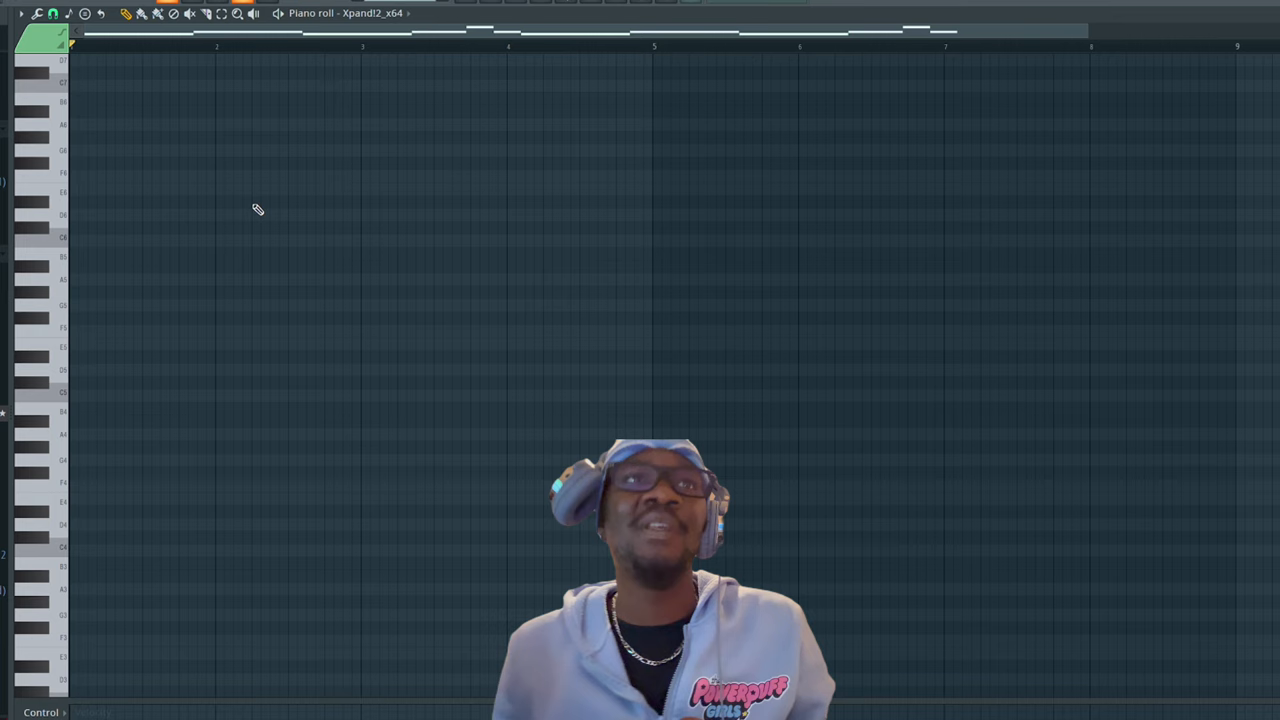
Place a melody note and move one note to a new pitch among D7, D#7 and F7
click(76, 344)
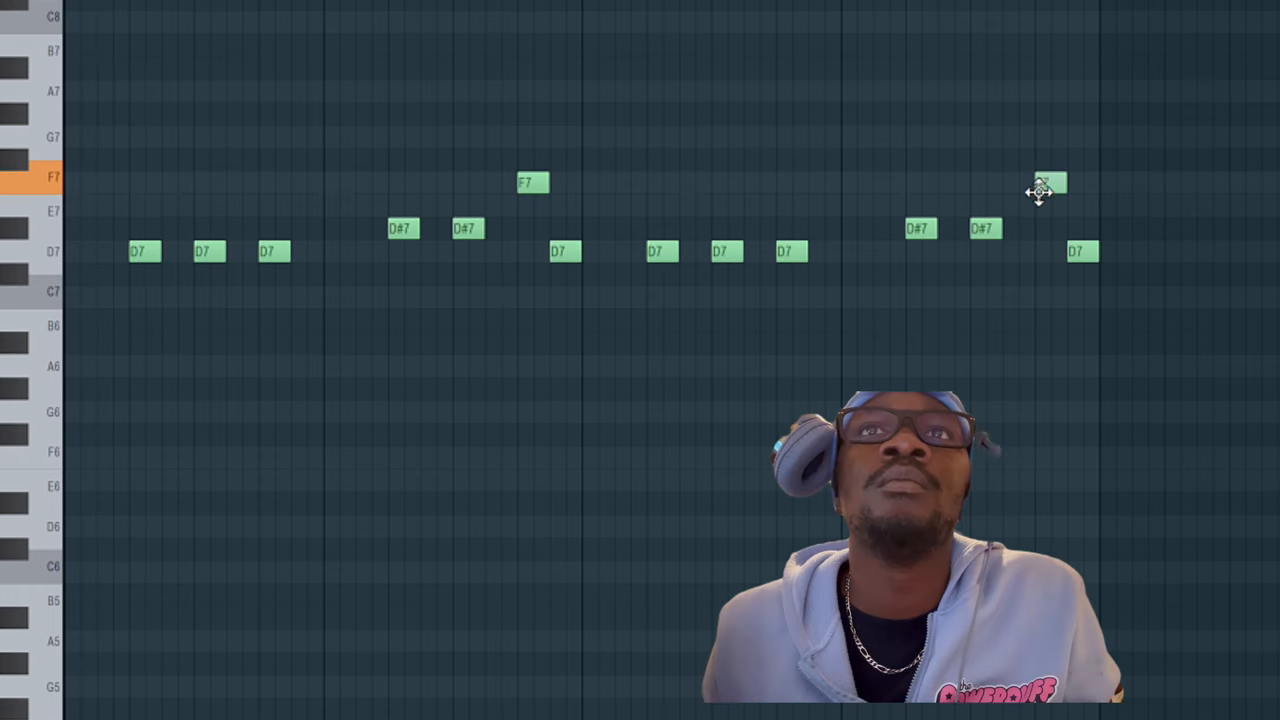
drag(1048, 184, 1048, 228)
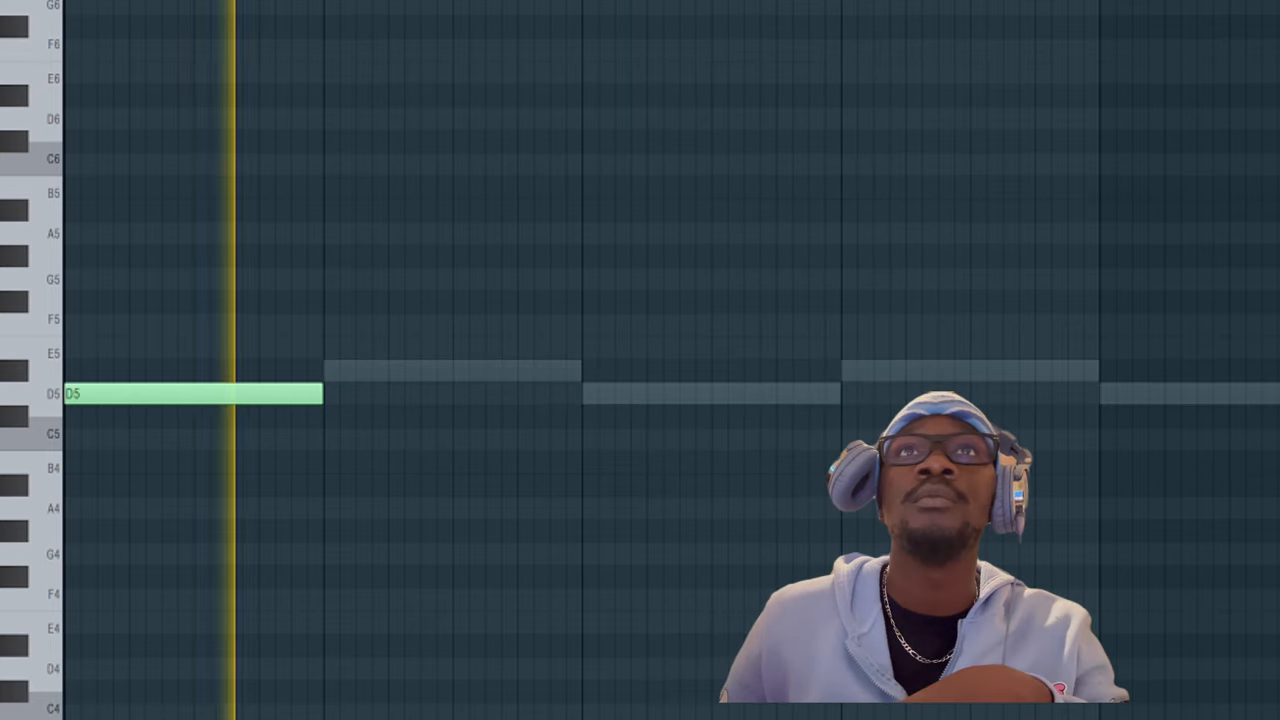
Check the bell sample's channel settings, then show the full channel rack with the Xpand!2 channels
double_click(190, 392)
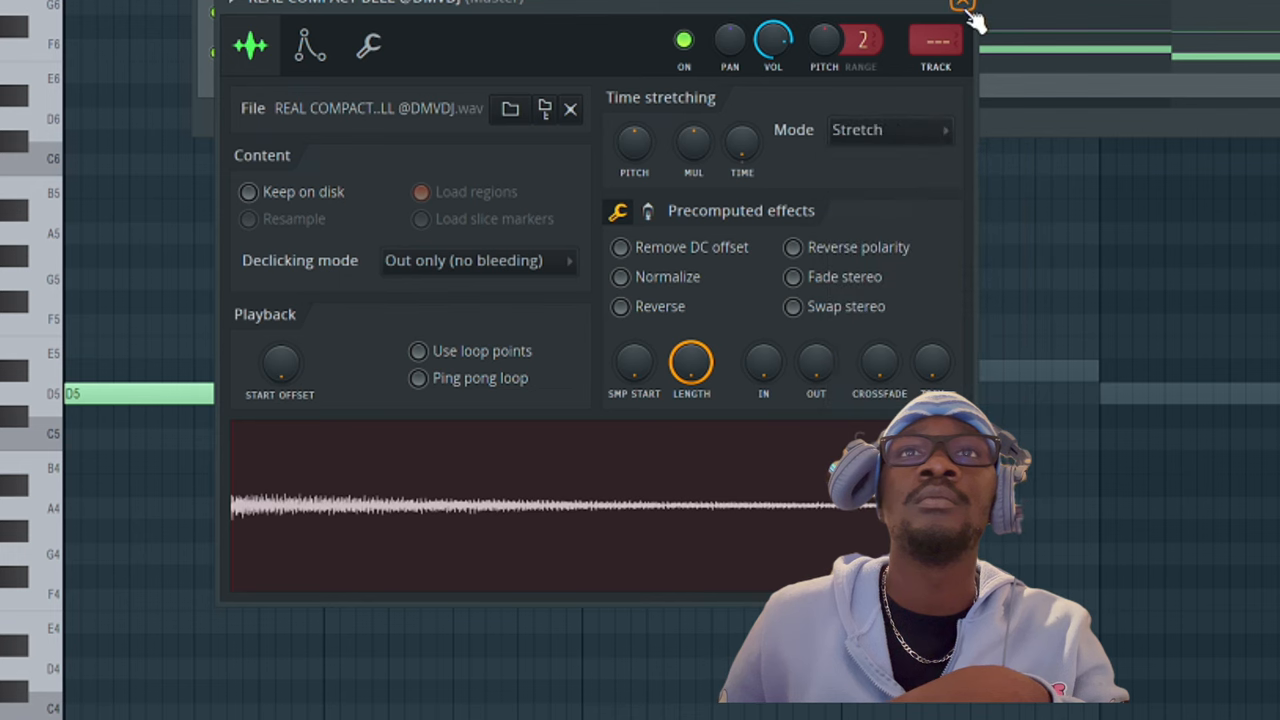
click(570, 108)
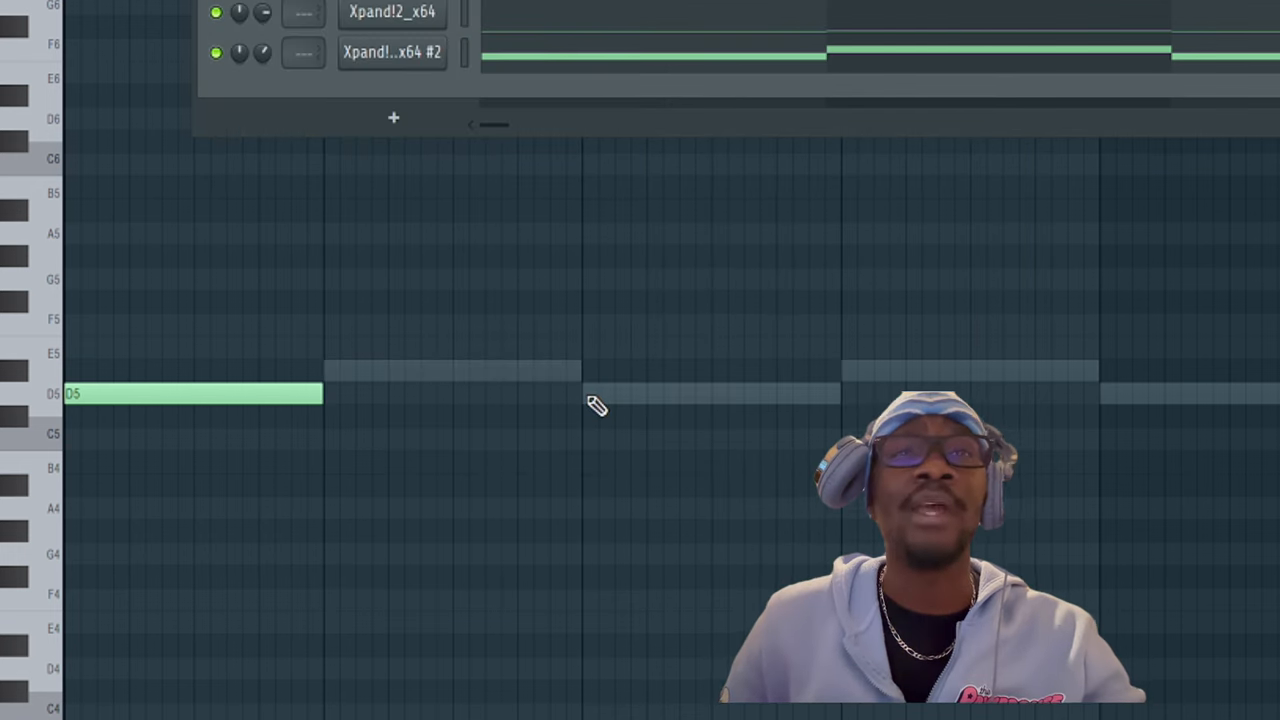
click(710, 392)
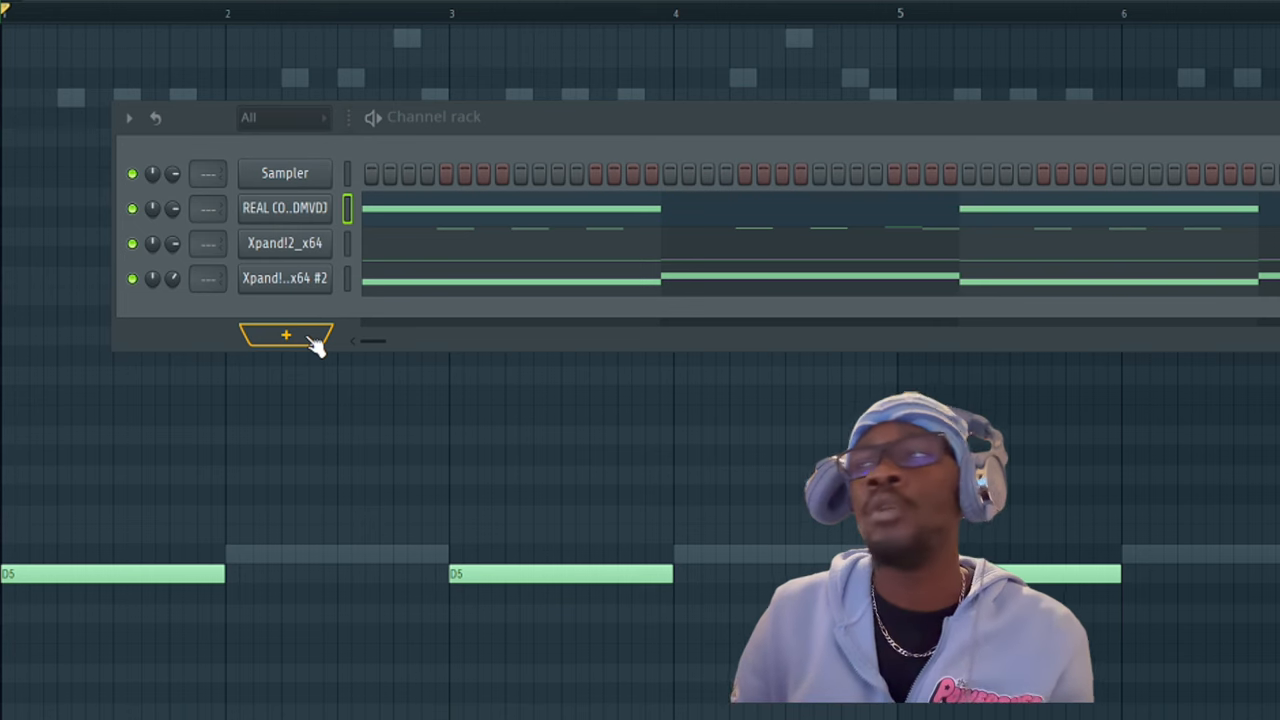
mouse_move(284, 334)
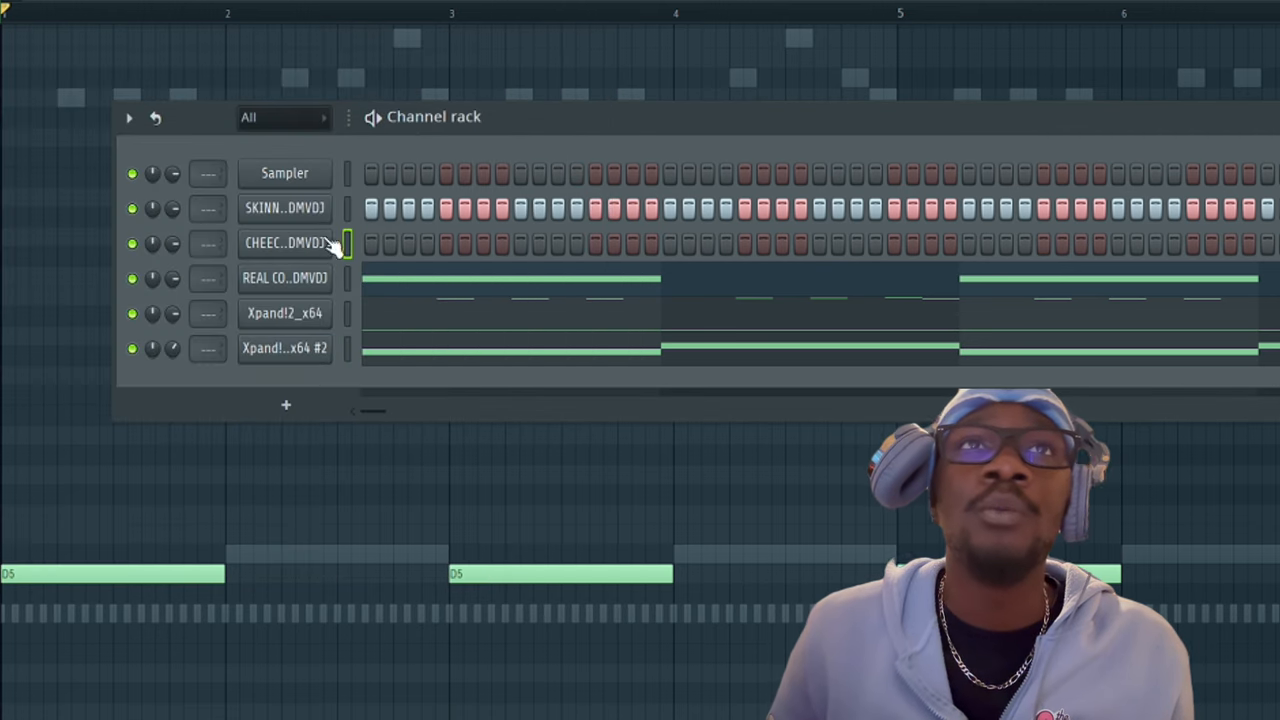
Bring up a drum channel's sample settings while building the step patterns
double_click(284, 242)
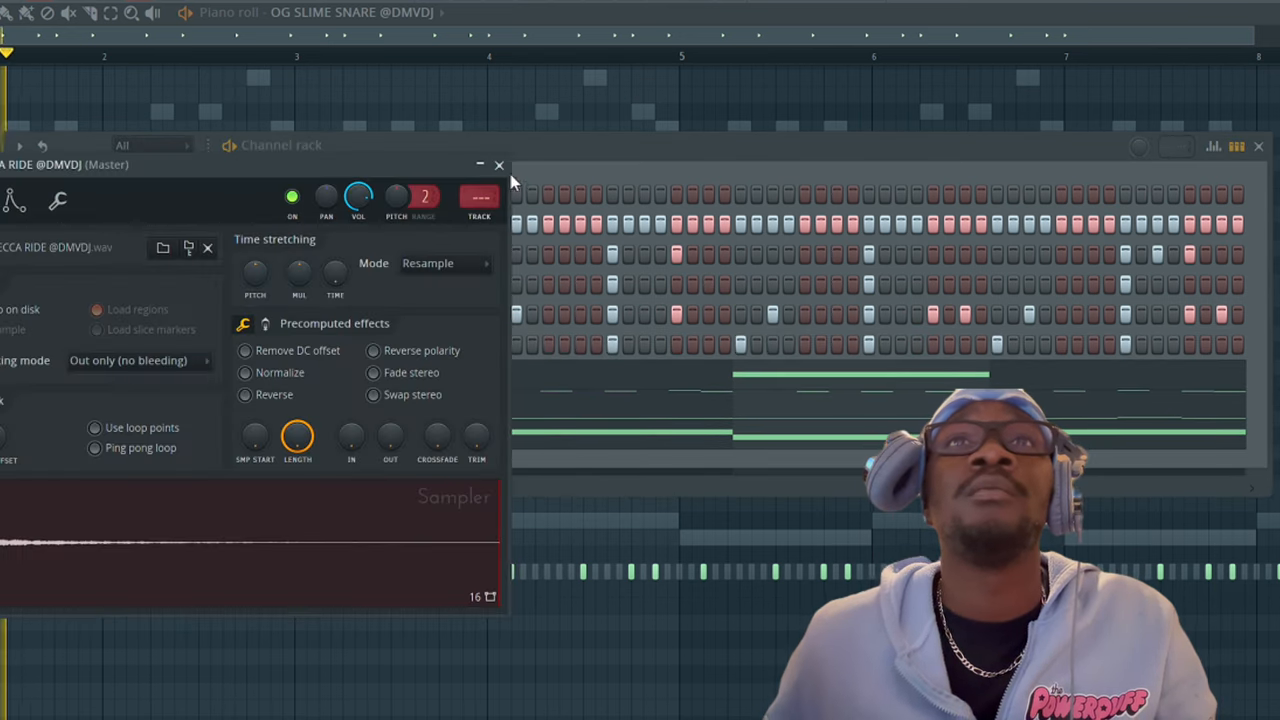
Close the ride sample's settings to continue filling the drum pattern
click(498, 164)
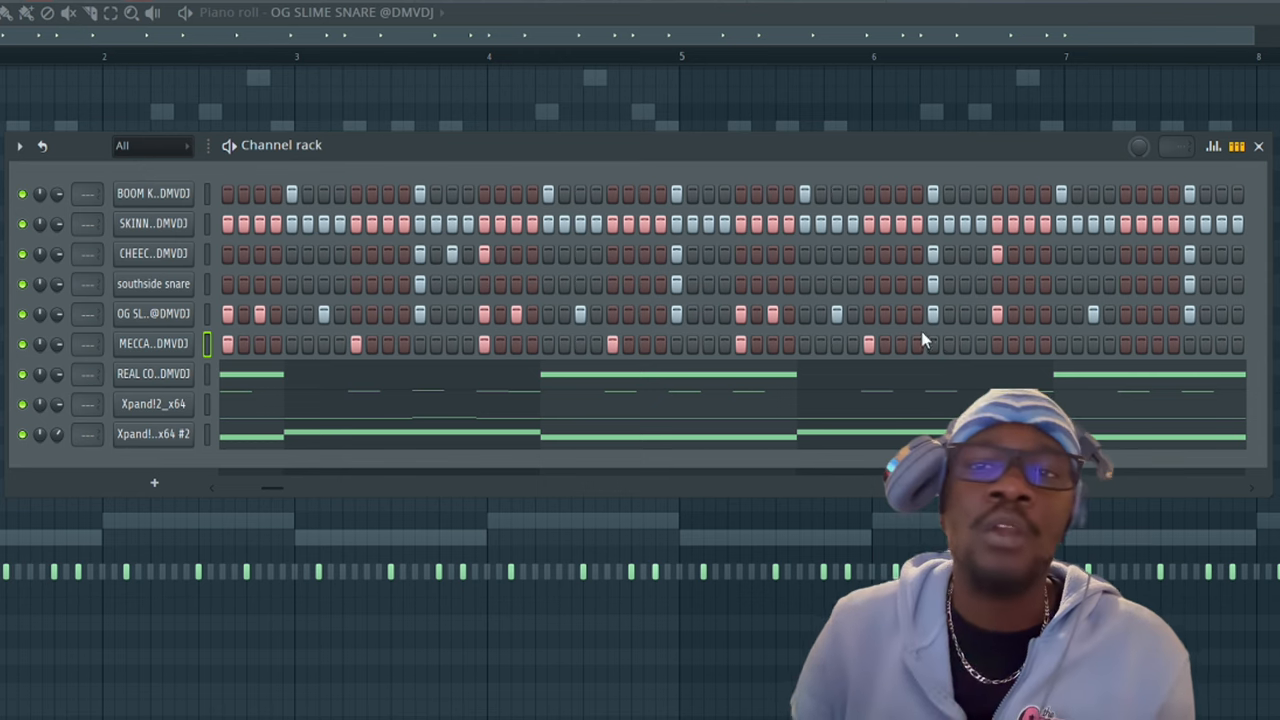
mouse_move(270, 496)
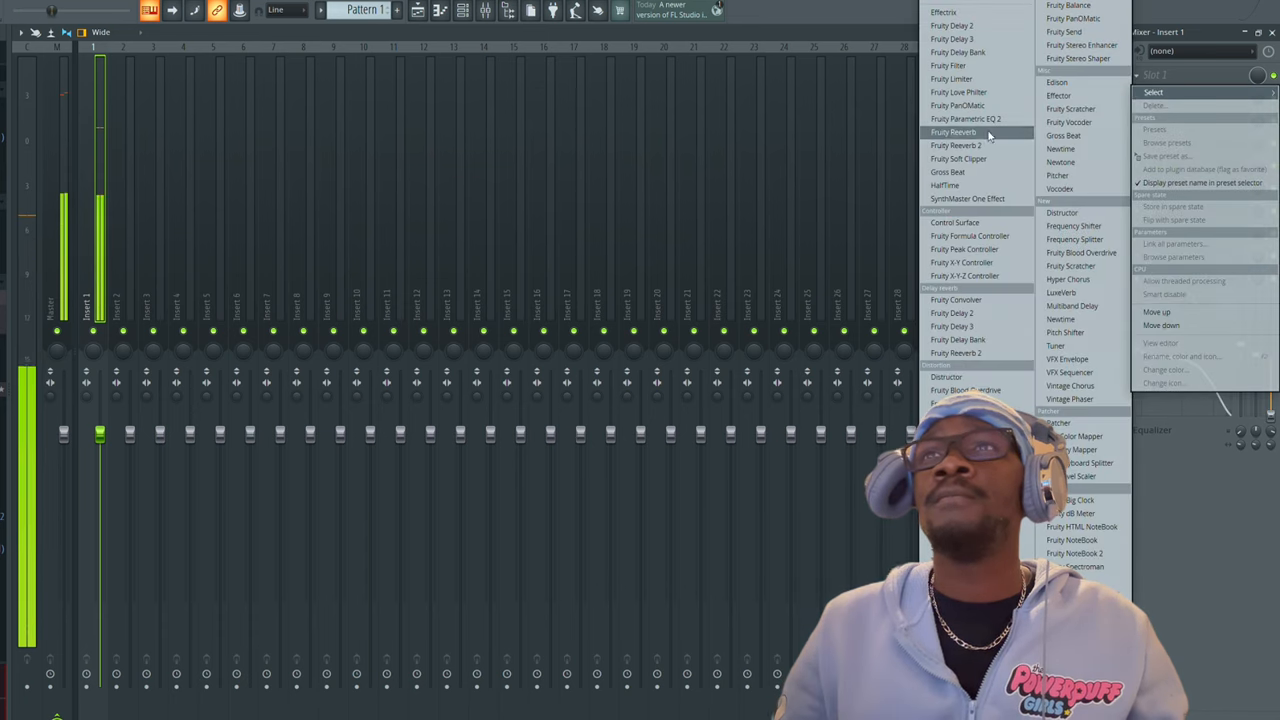
Load Fruity Soft Clipper onto the mixer insert and dismiss its window
click(958, 158)
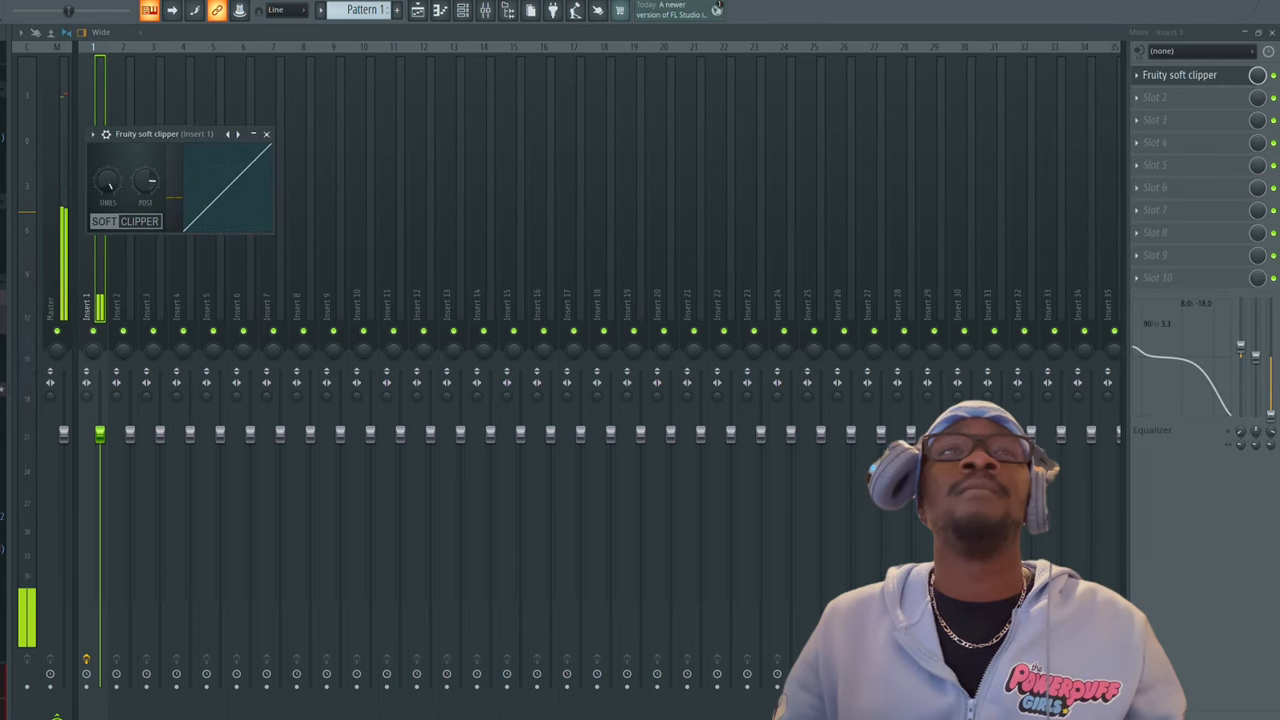
click(266, 132)
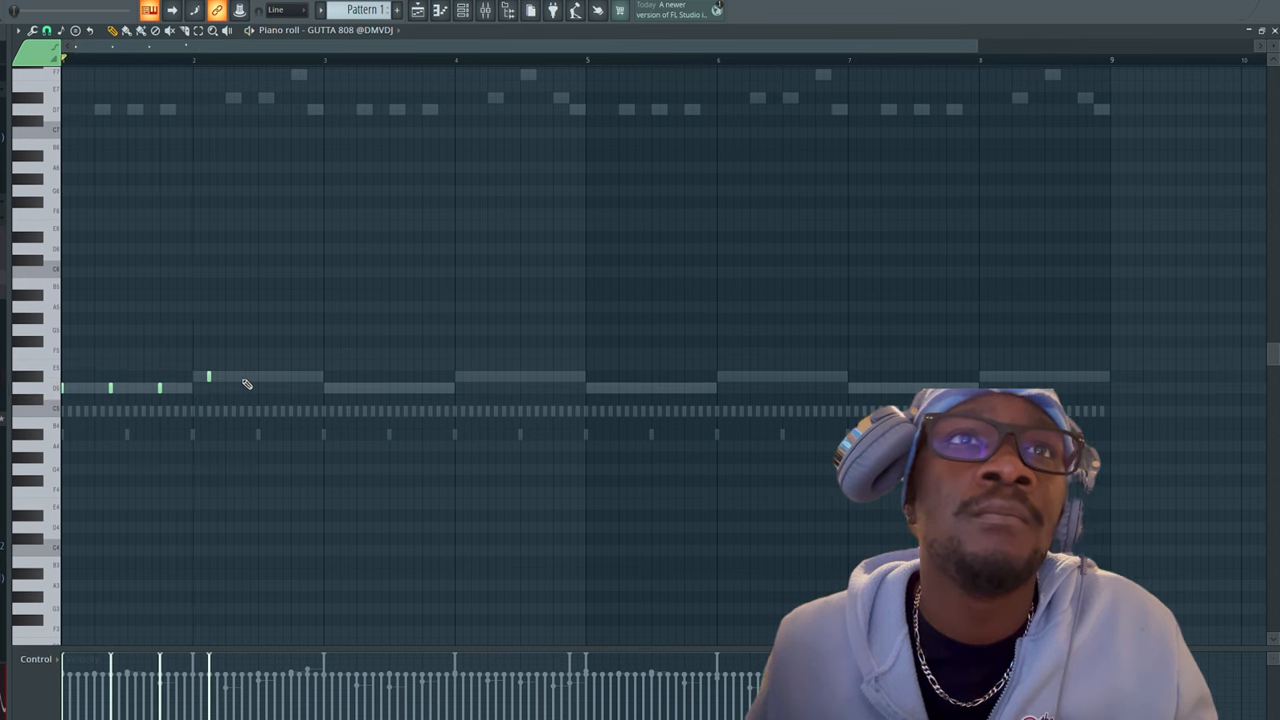
Place an 808 note under the melody in the GUTTA 808 piano roll
click(204, 58)
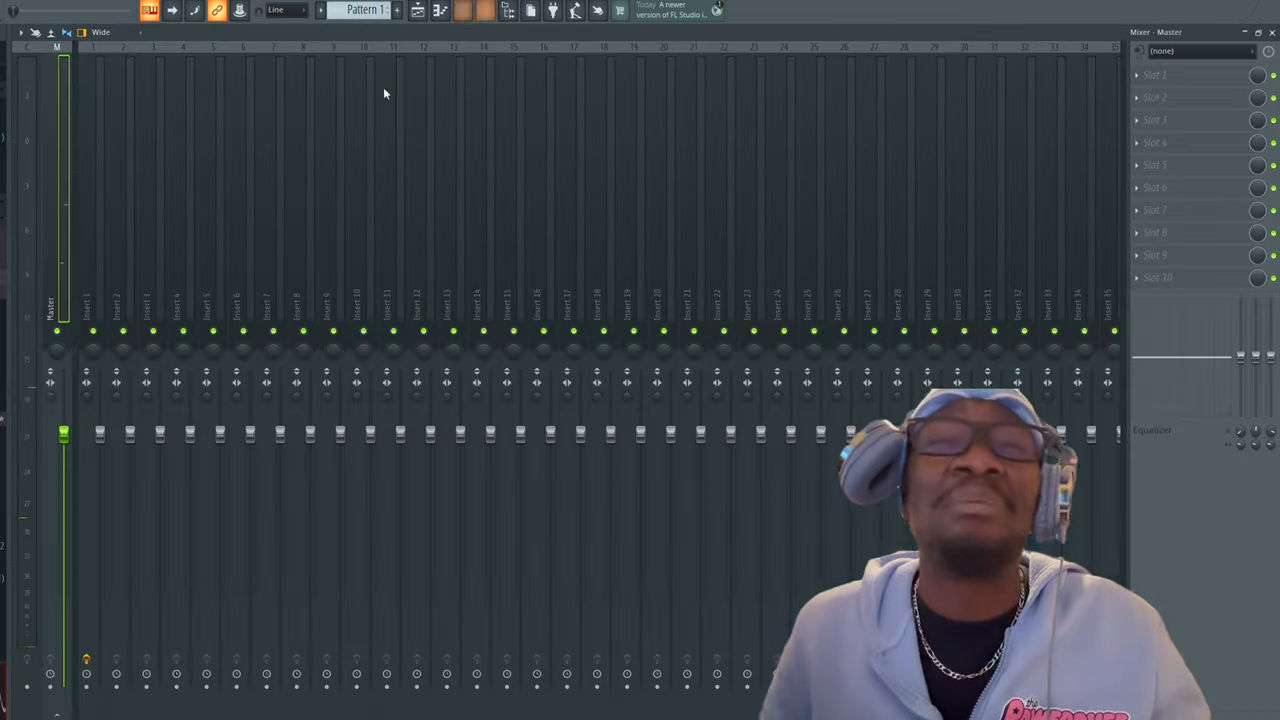
Bring up the GUTTA 808 channel's settings and go through its envelope and sample pages
click(462, 10)
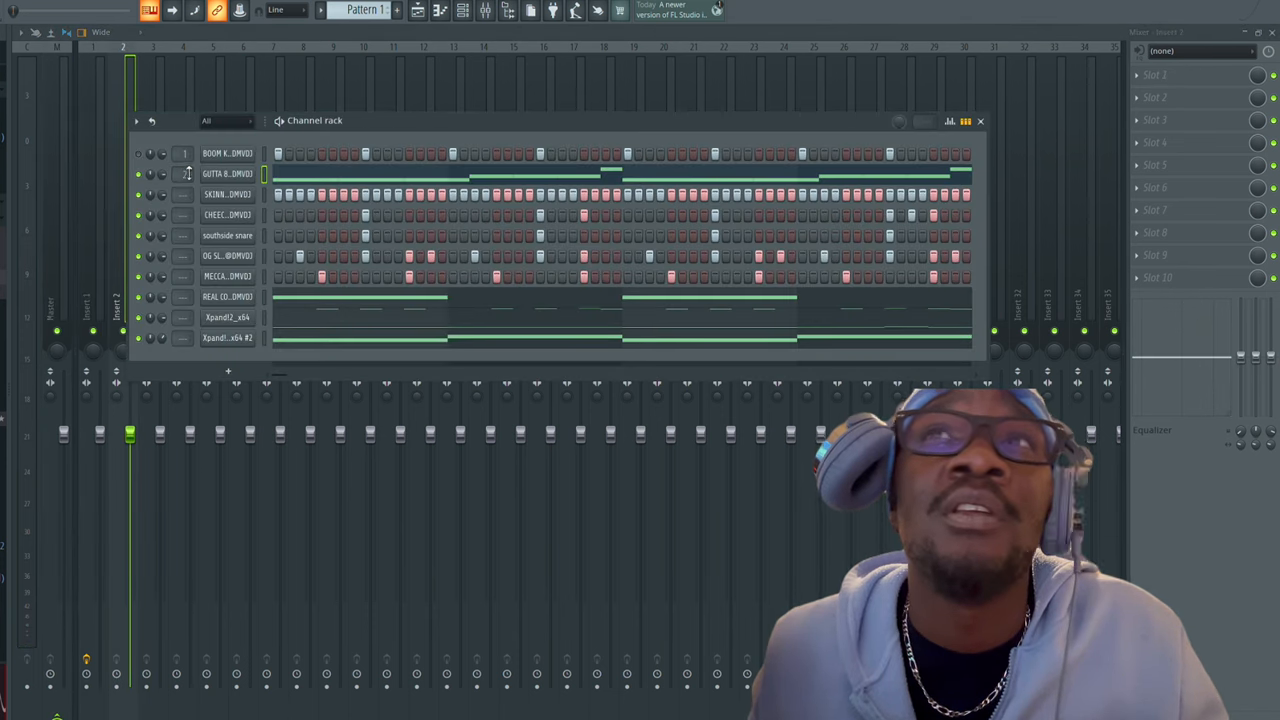
click(980, 122)
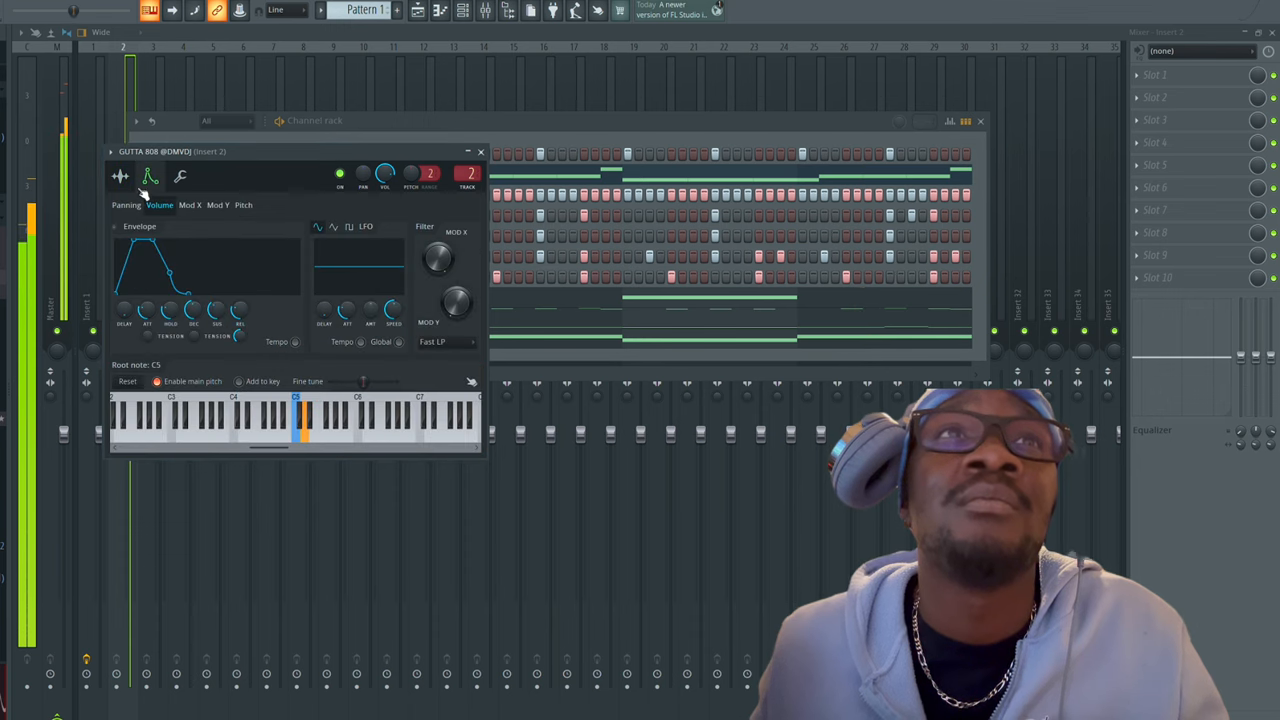
click(120, 176)
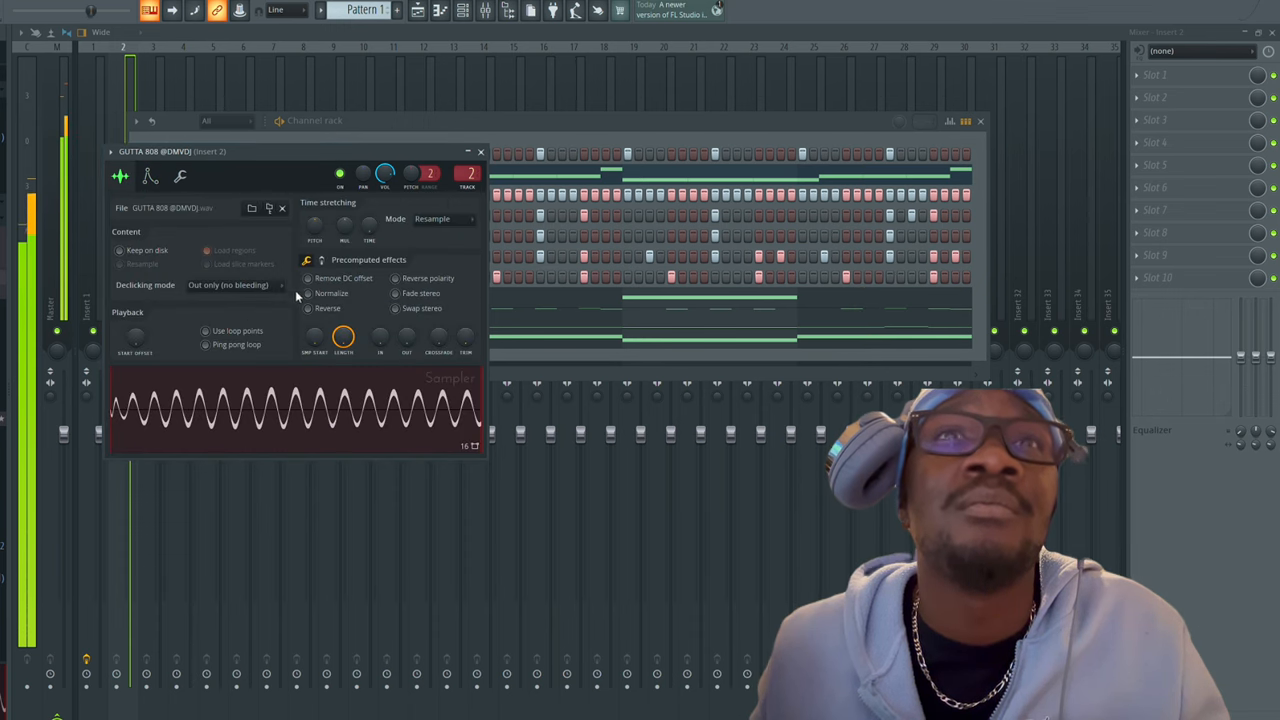
click(148, 176)
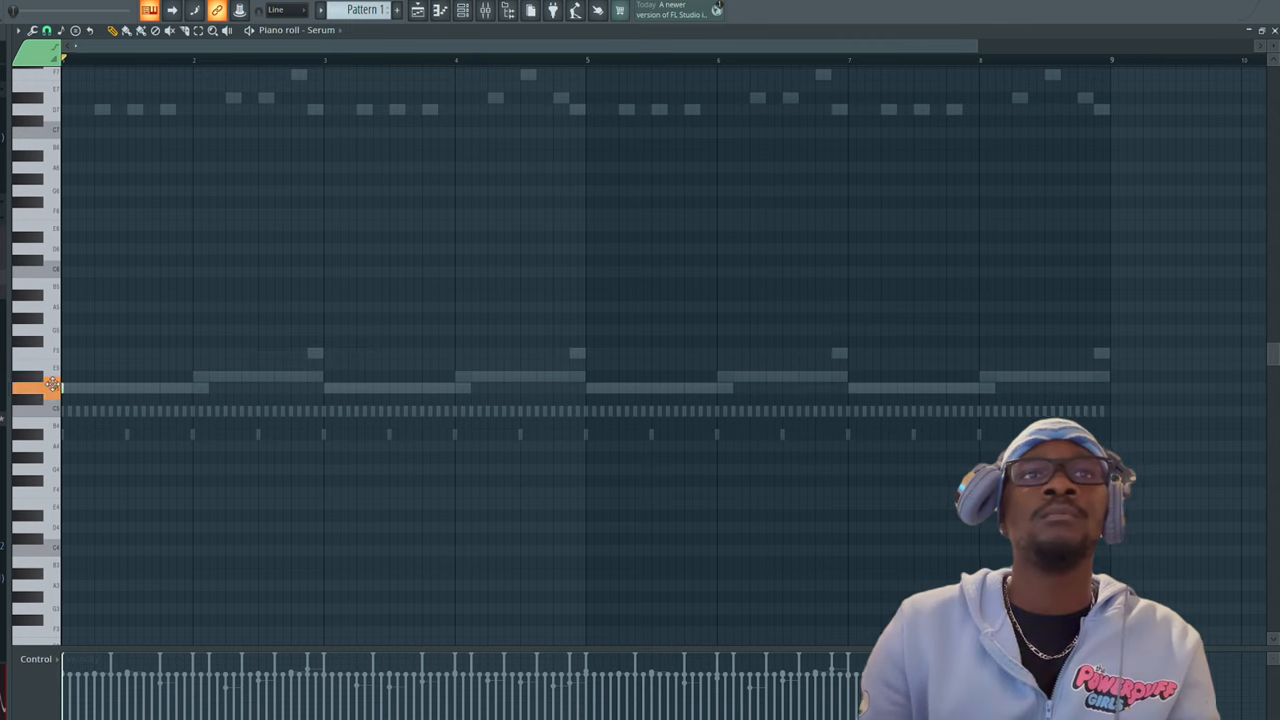
Load Fruity Love Philter on a mixer insert and bring up automation options for the Serum channel
click(130, 48)
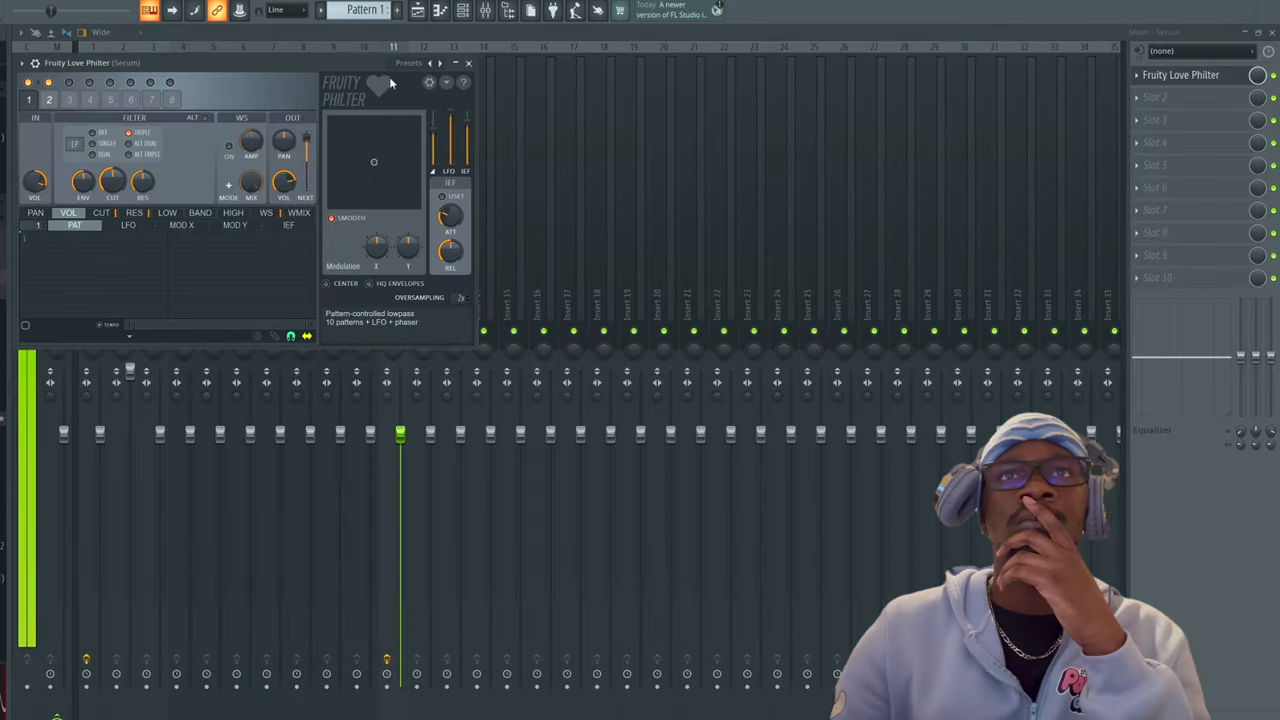
click(468, 62)
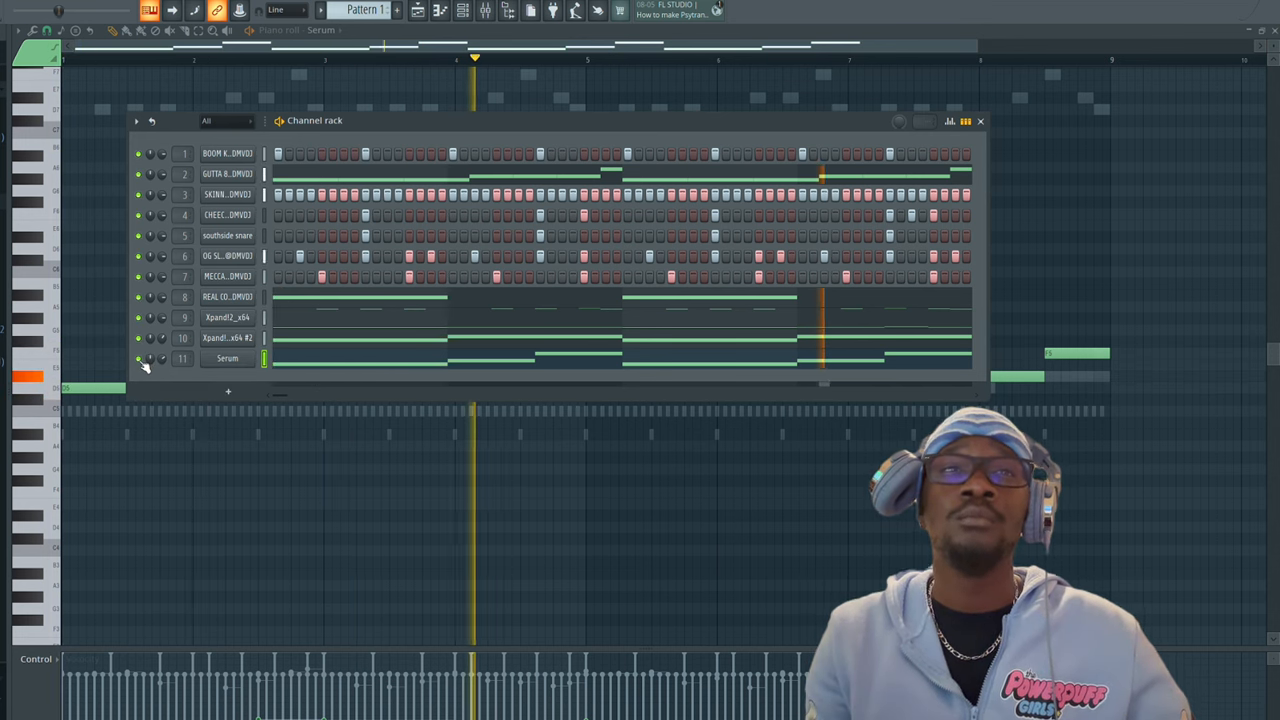
right_click(144, 364)
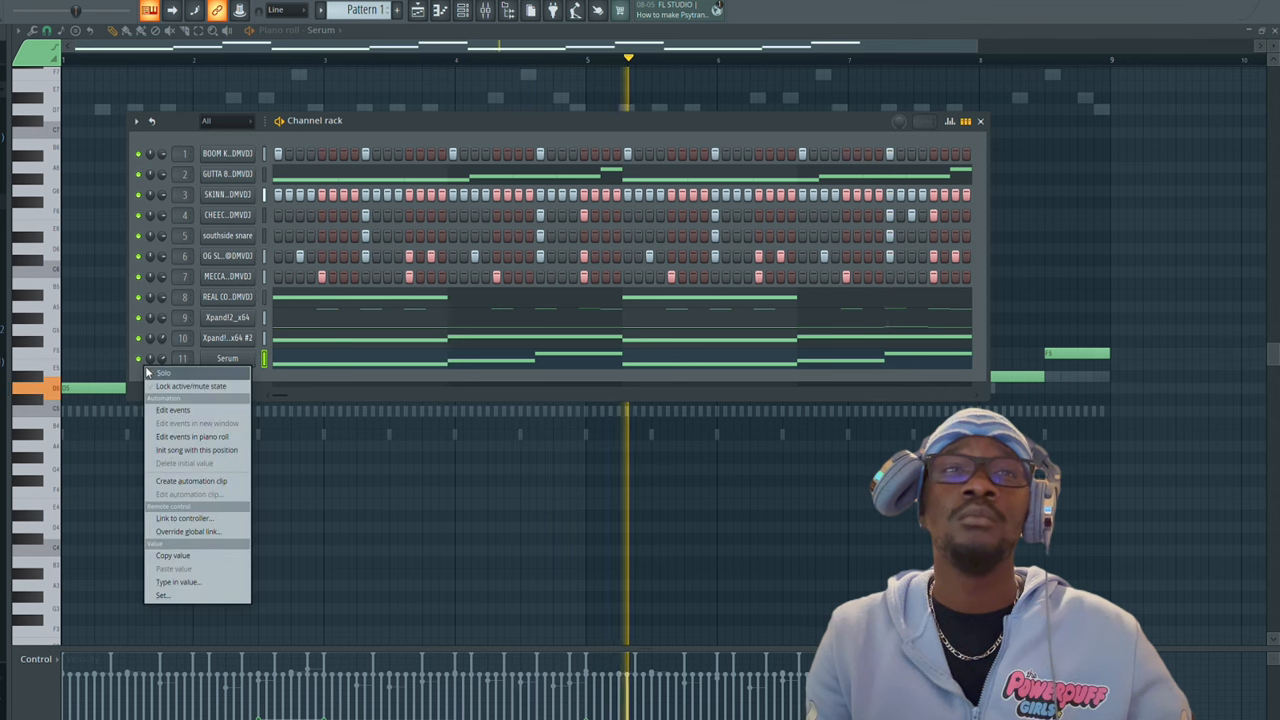